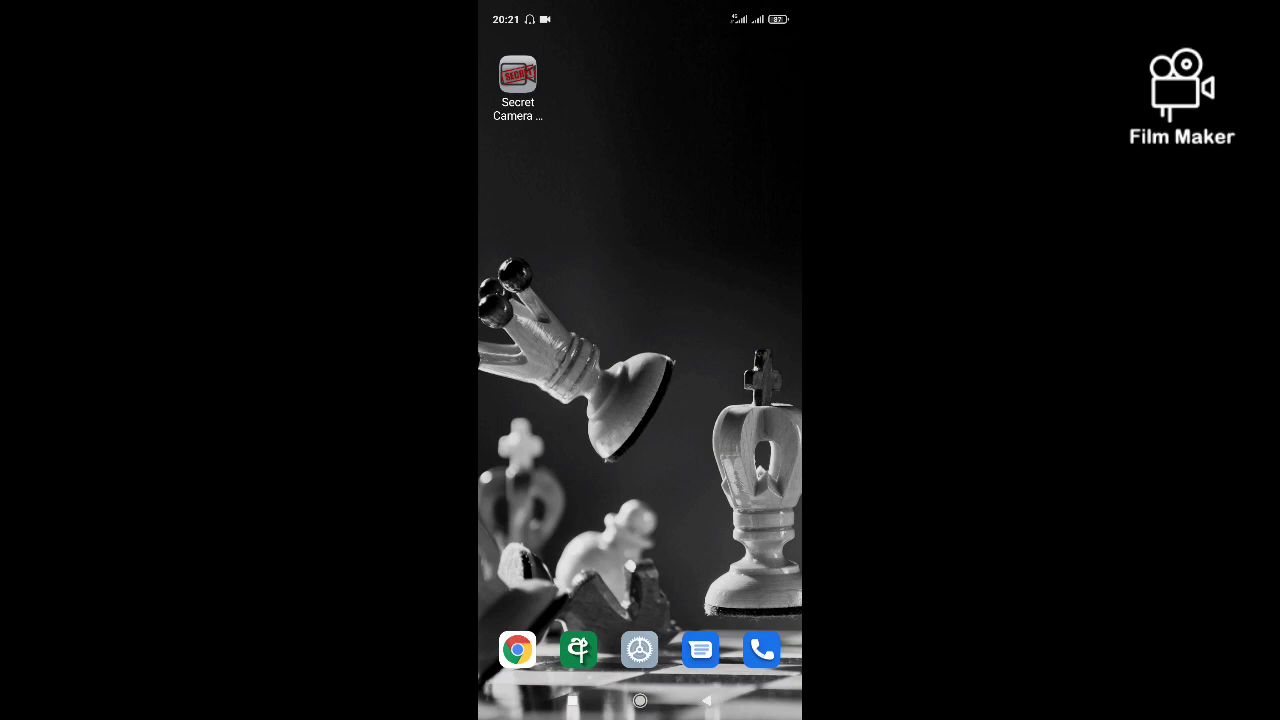
Rearrange the Camera Recorder icon around the home screen before searching
drag(518, 76, 612, 300)
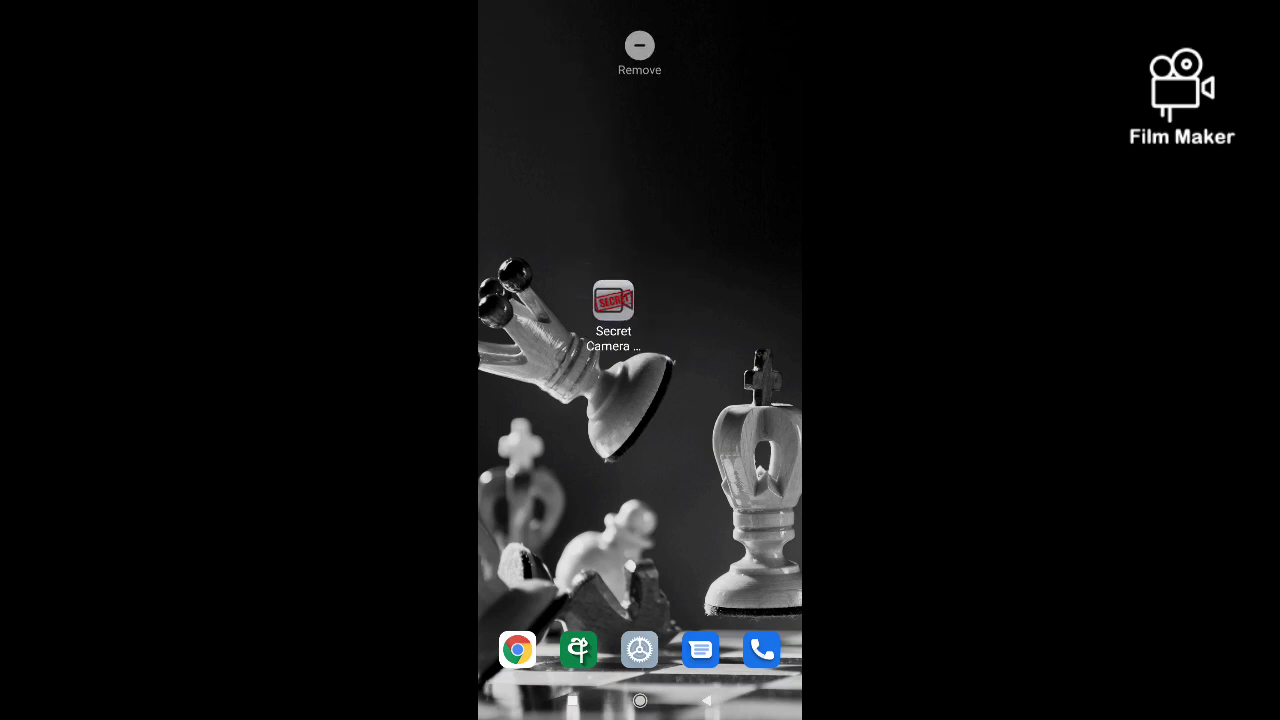
drag(614, 304, 606, 190)
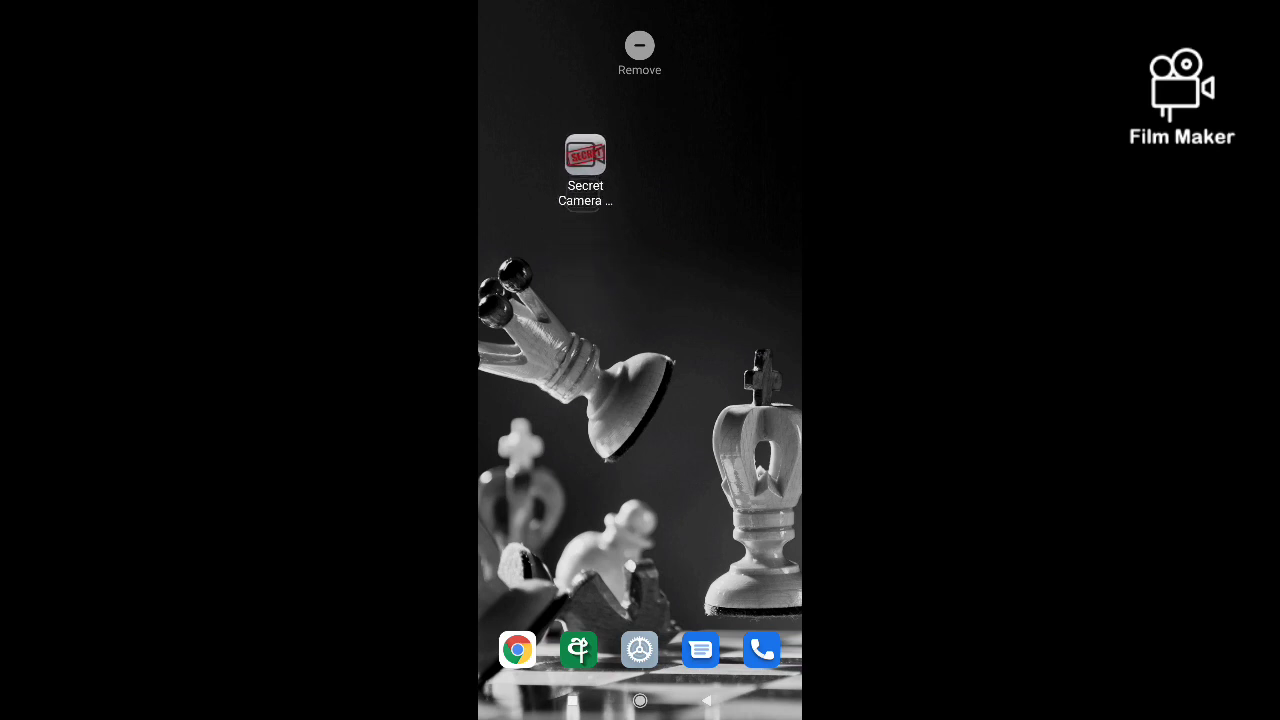
drag(584, 170, 648, 216)
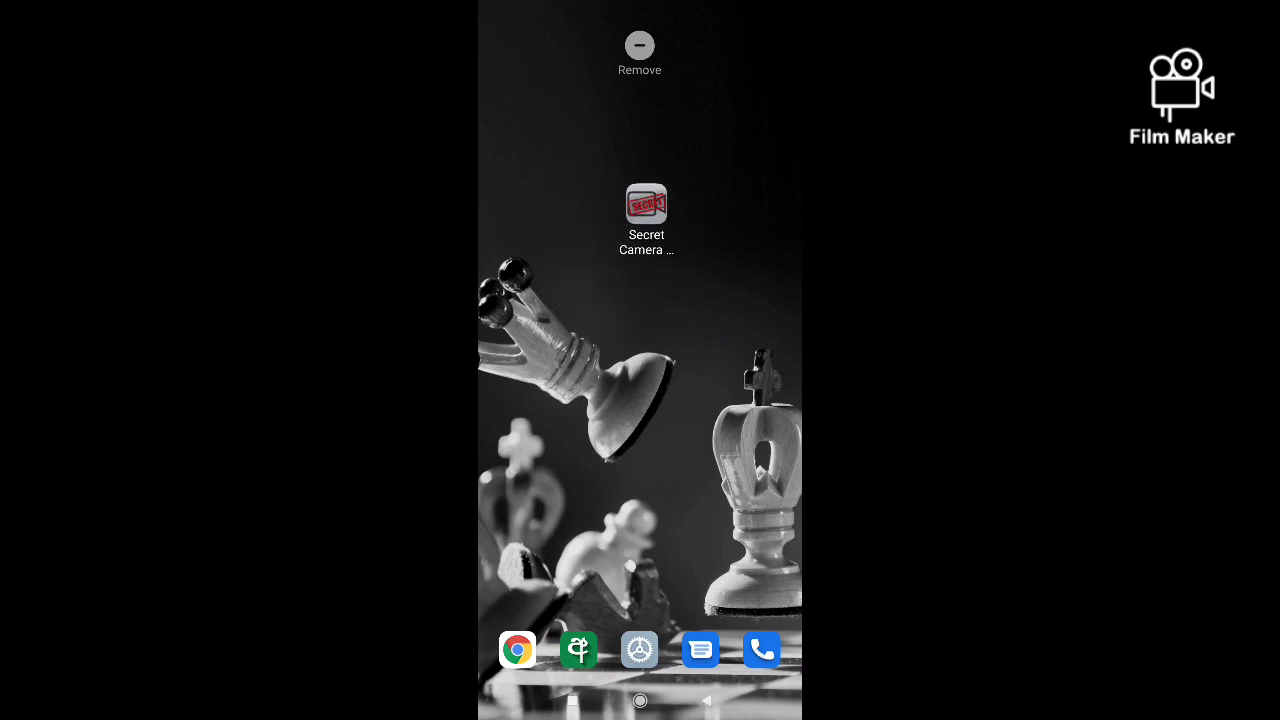
drag(648, 204, 564, 264)
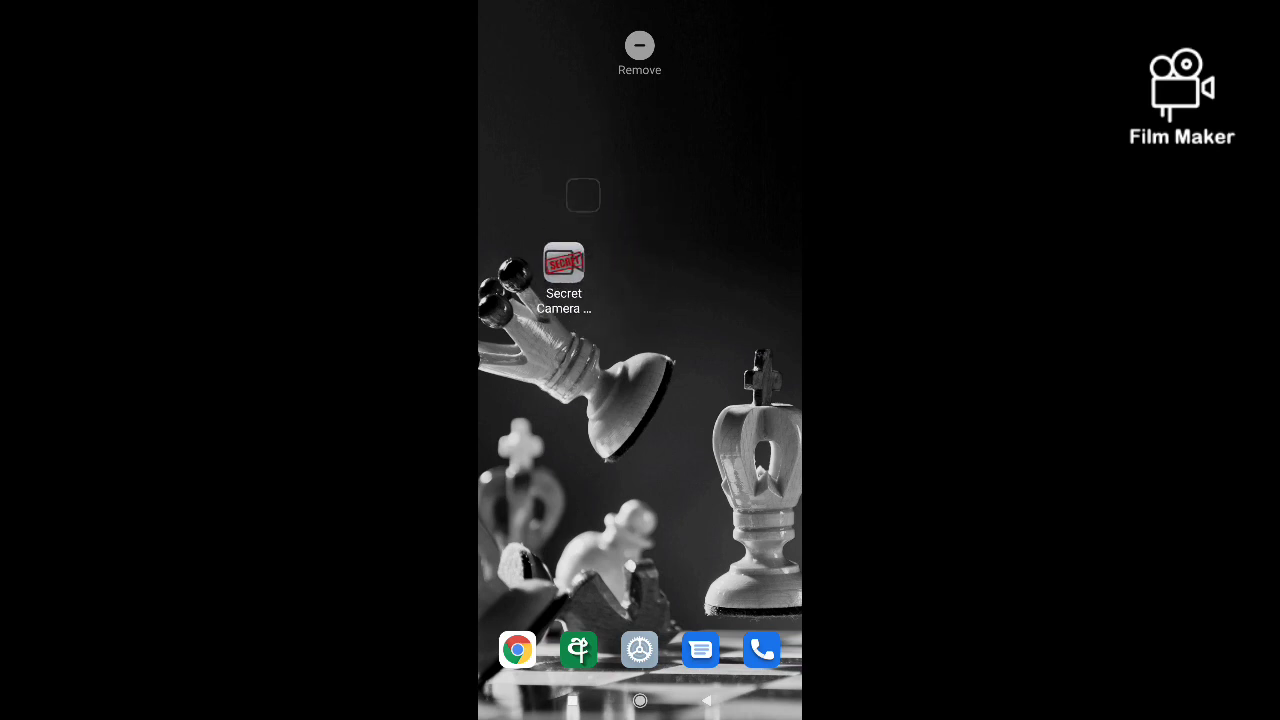
drag(564, 278, 656, 188)
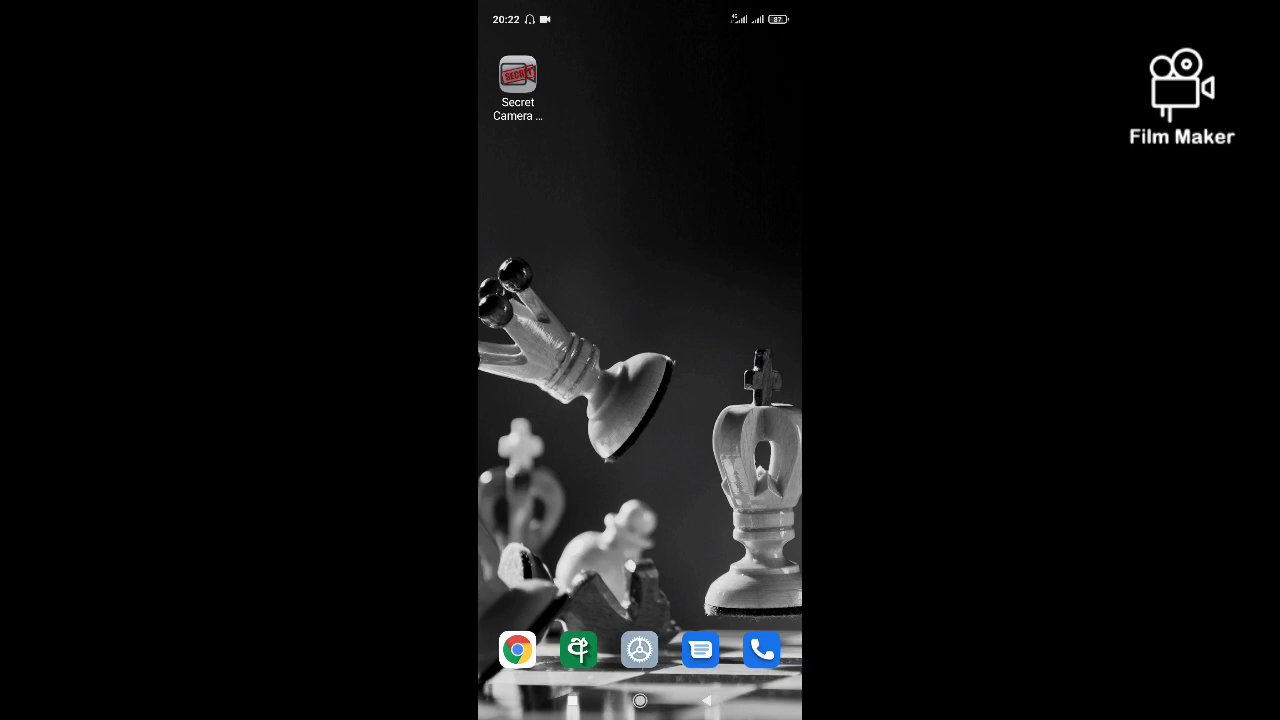
drag(518, 80, 660, 290)
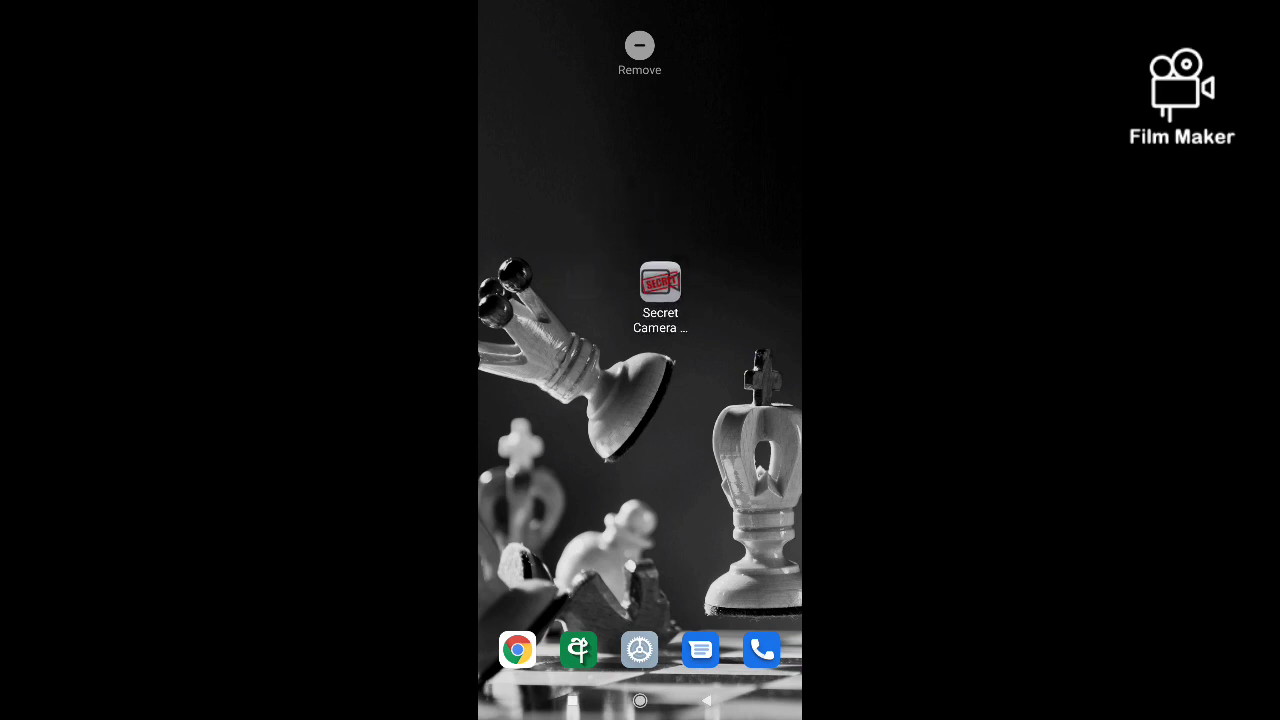
drag(660, 290, 604, 264)
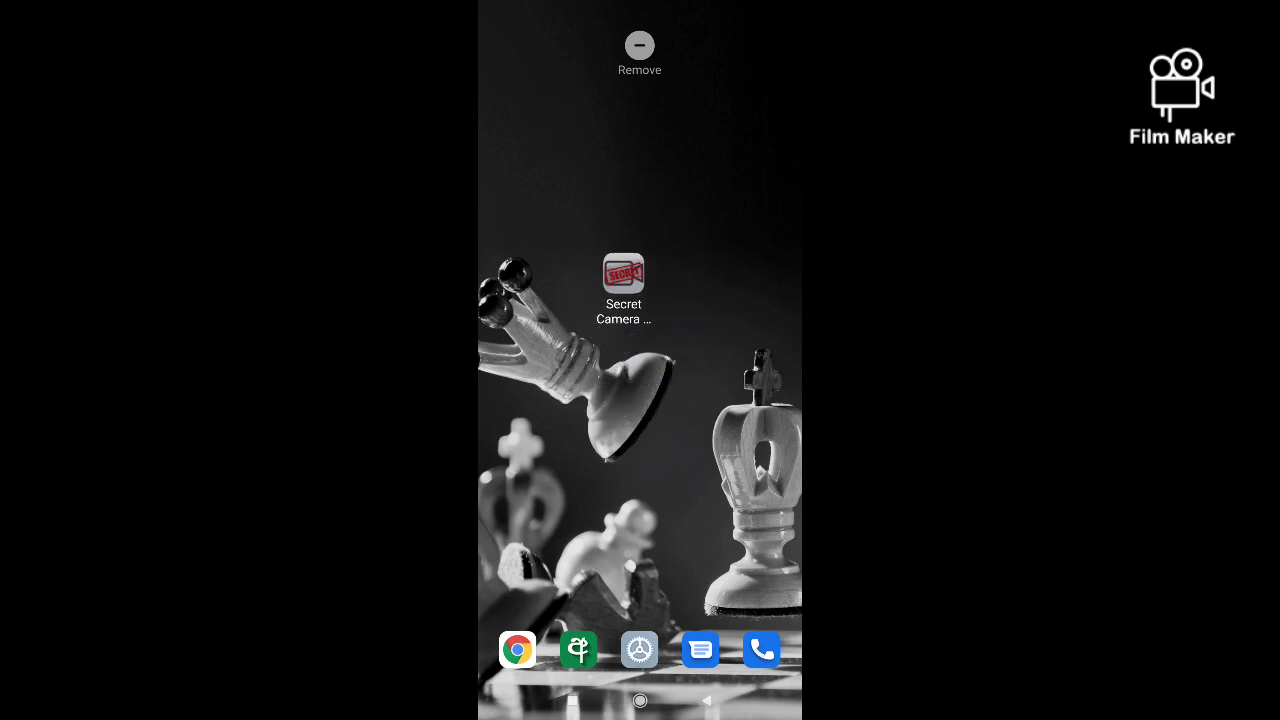
drag(624, 284, 610, 376)
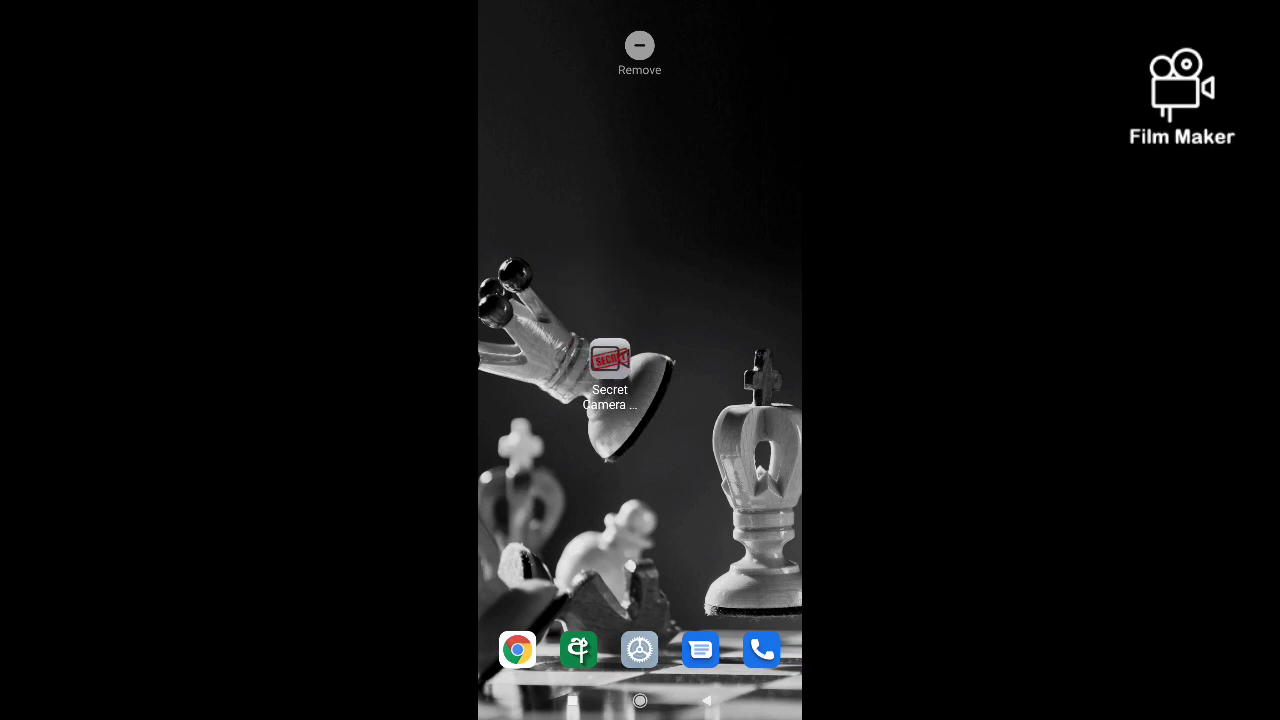
drag(610, 378, 600, 284)
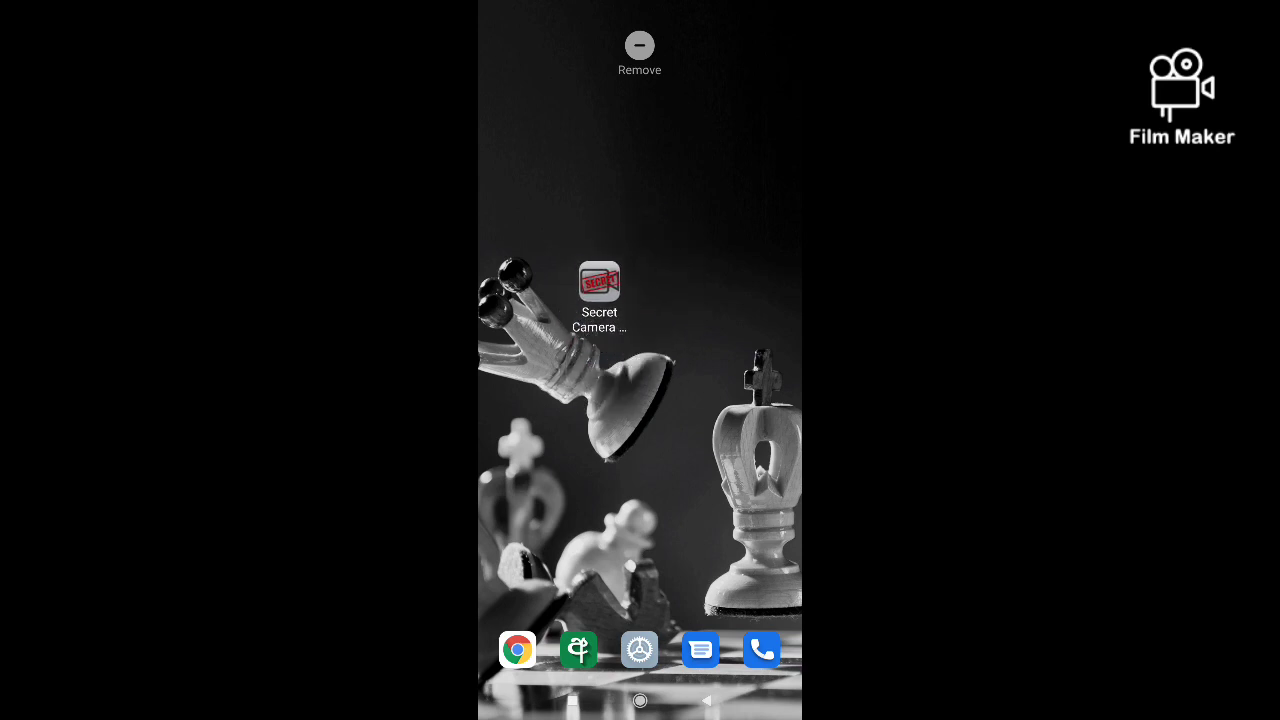
drag(600, 290, 518, 150)
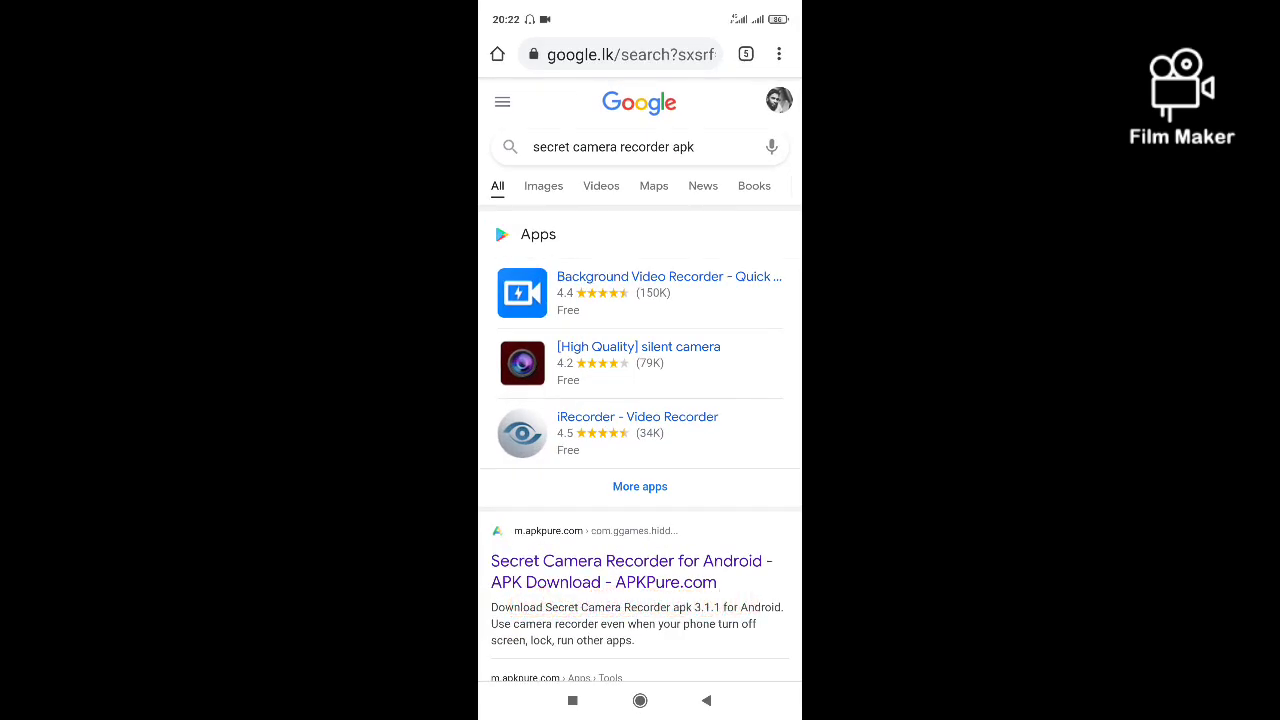
Rerun the 'secret camera recorder apk' search and choose the APKPure Secret Camera Recorder result
click(612, 146)
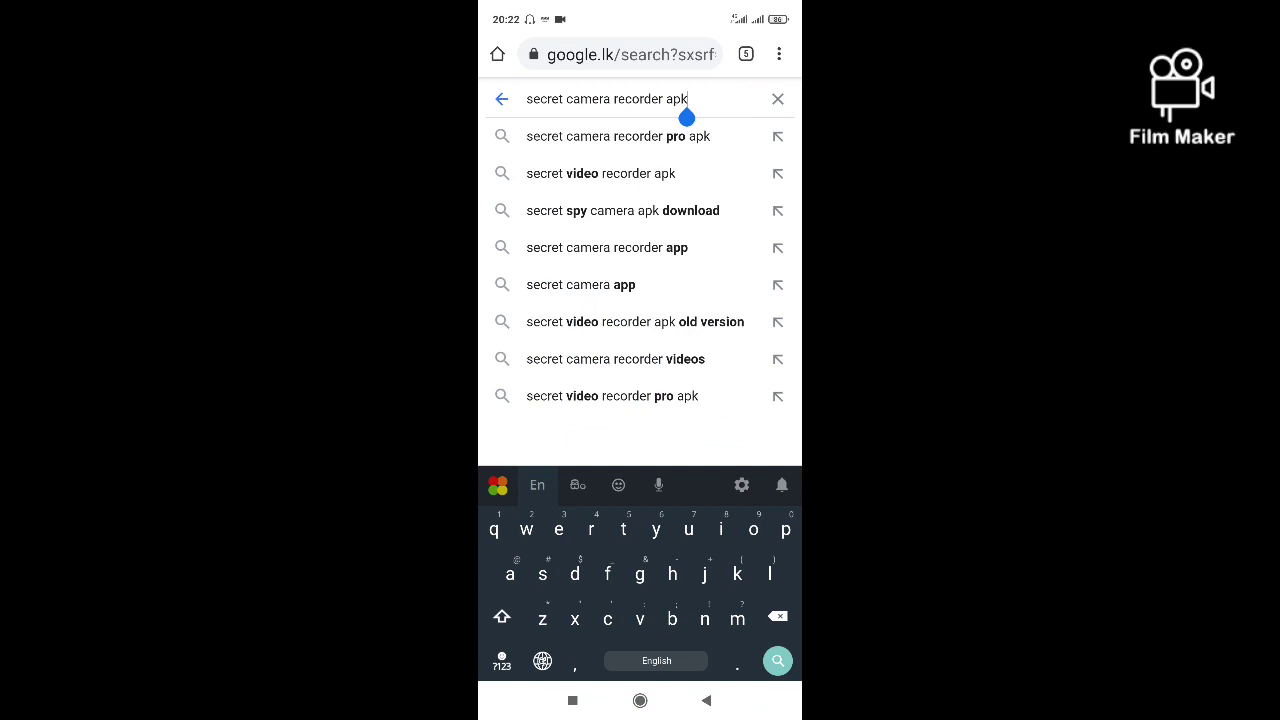
click(776, 660)
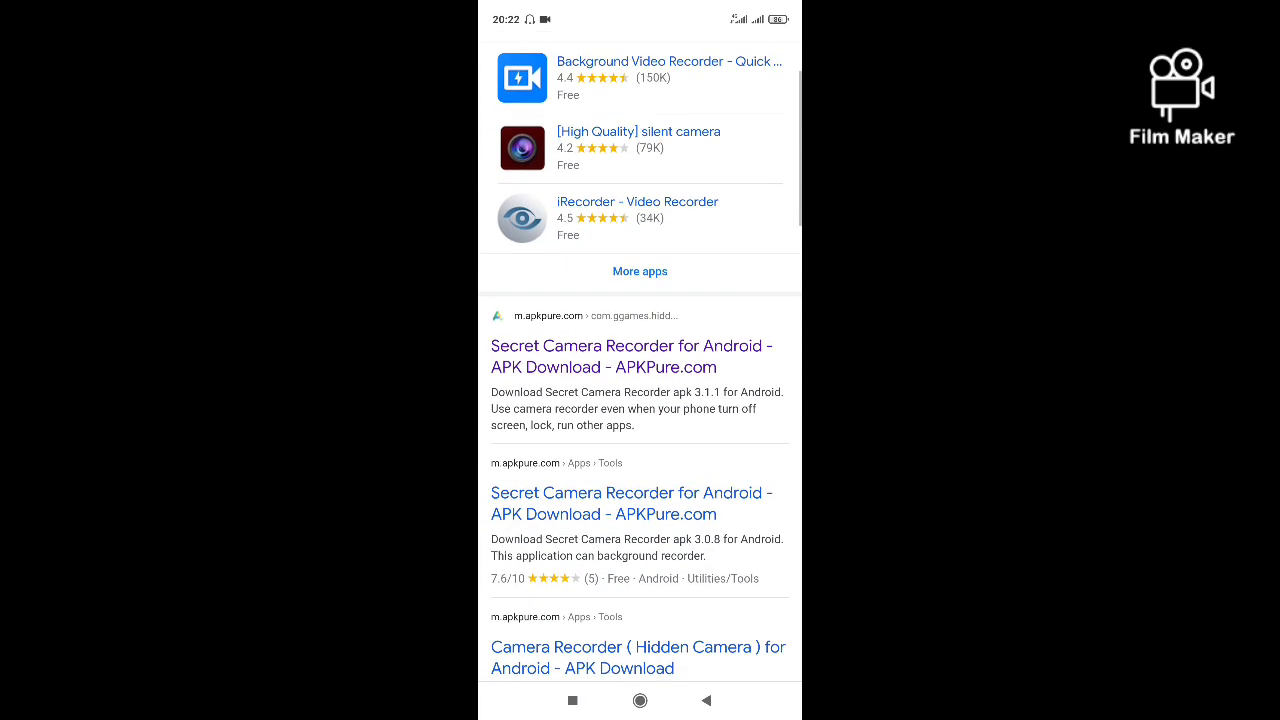
scroll(down, 3)
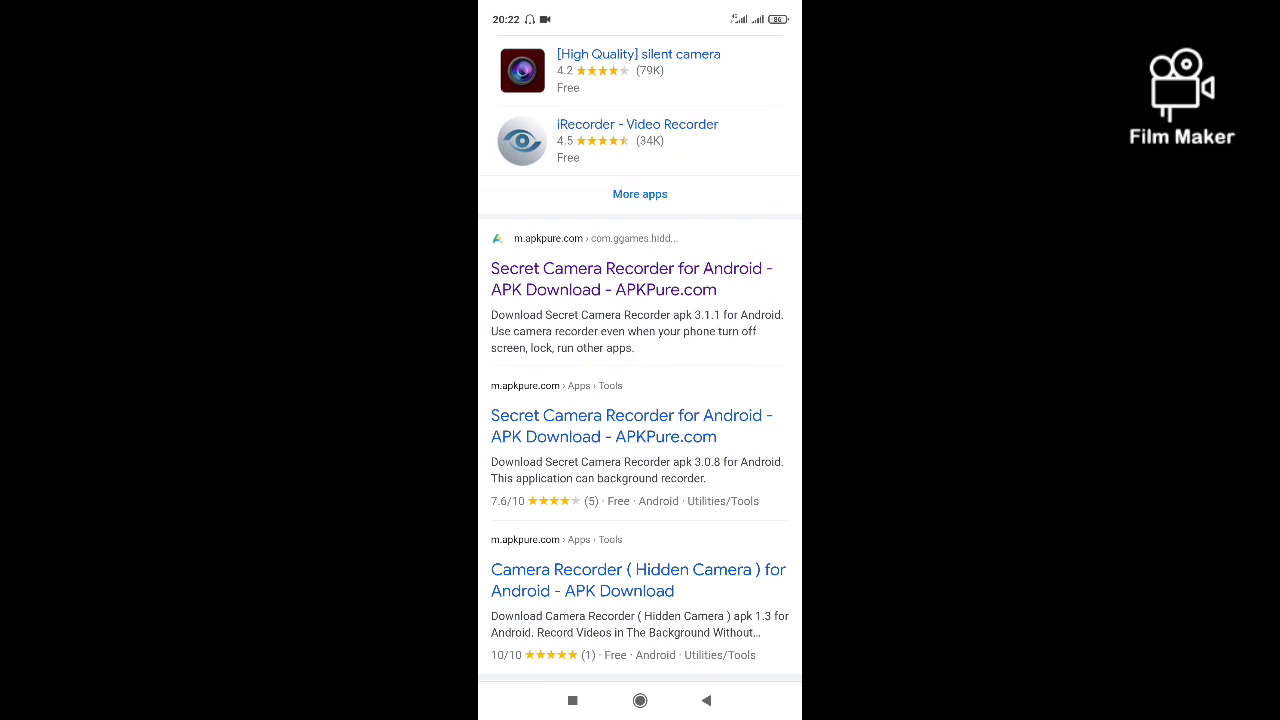
click(630, 280)
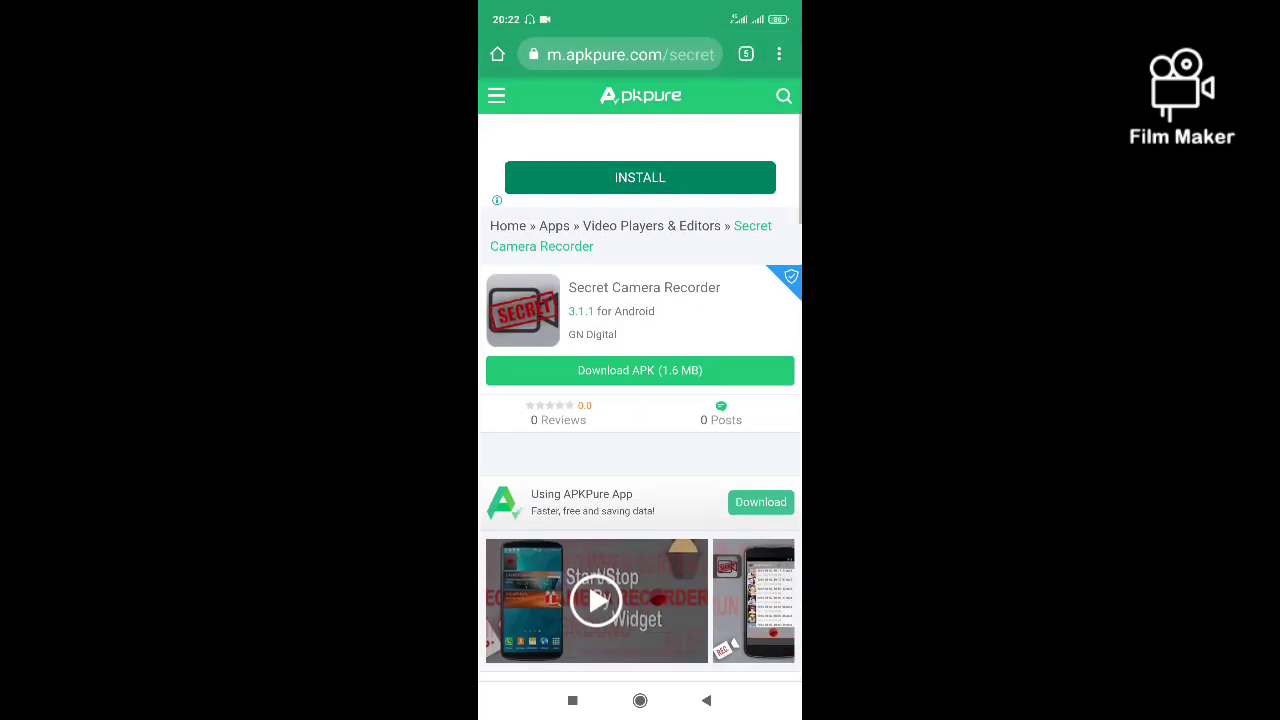
Download the Secret Camera Recorder APK (1.6 MB) from the APKPure page
scroll(down, 3)
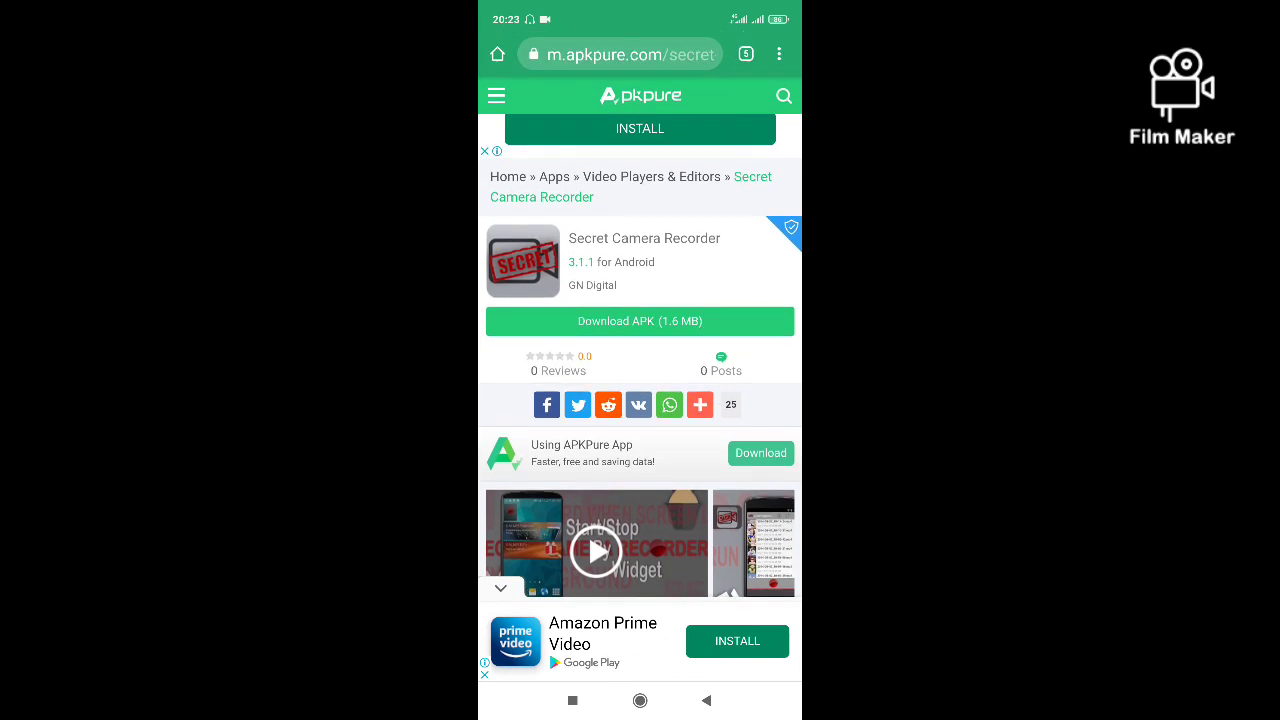
click(640, 700)
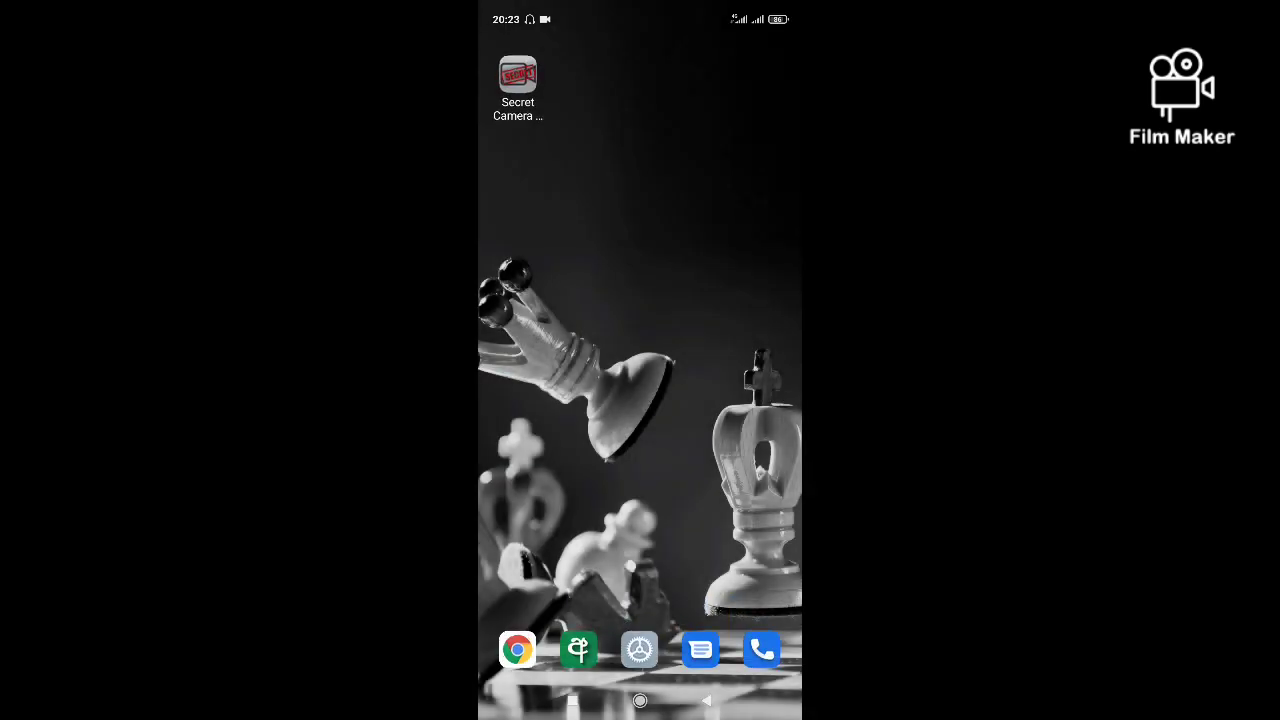
Launch Secret Camera Recorder from its home-screen icon to reach the empty recordings folder
click(518, 76)
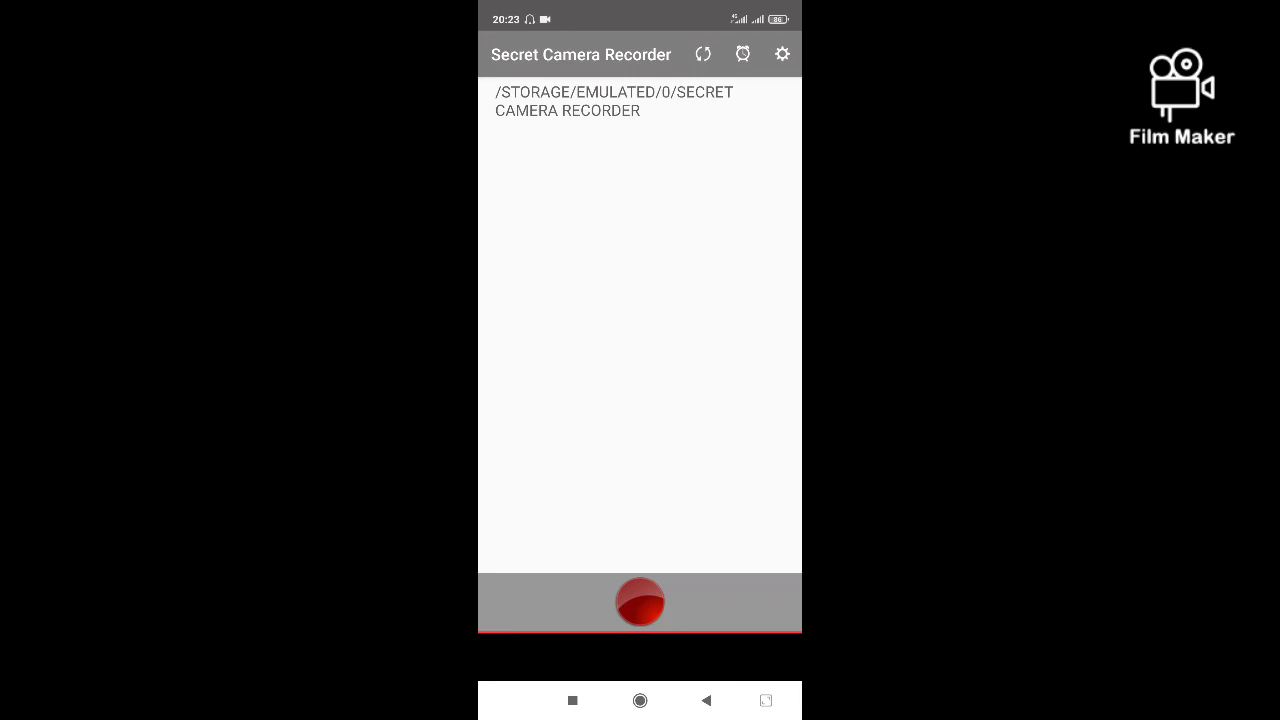
Uncheck 'Show icon in Notification bar' under Advanced settings and return to the recordings screen
click(782, 54)
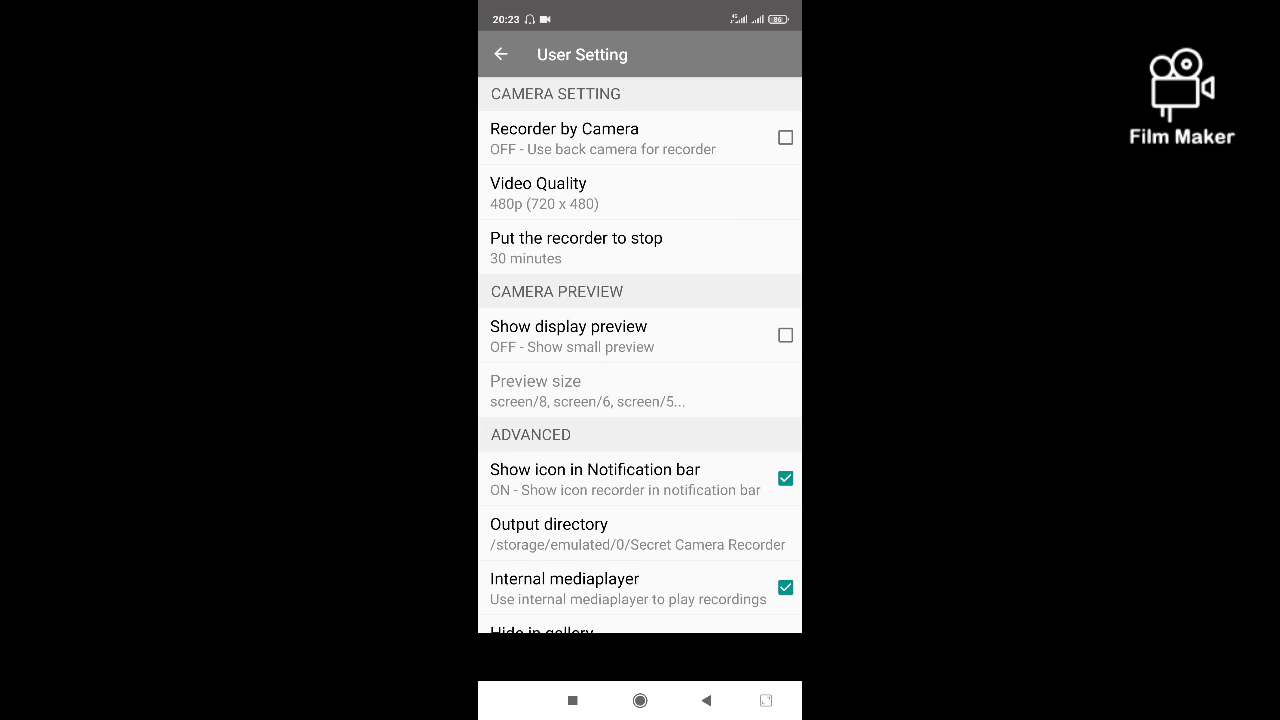
scroll(up, 3)
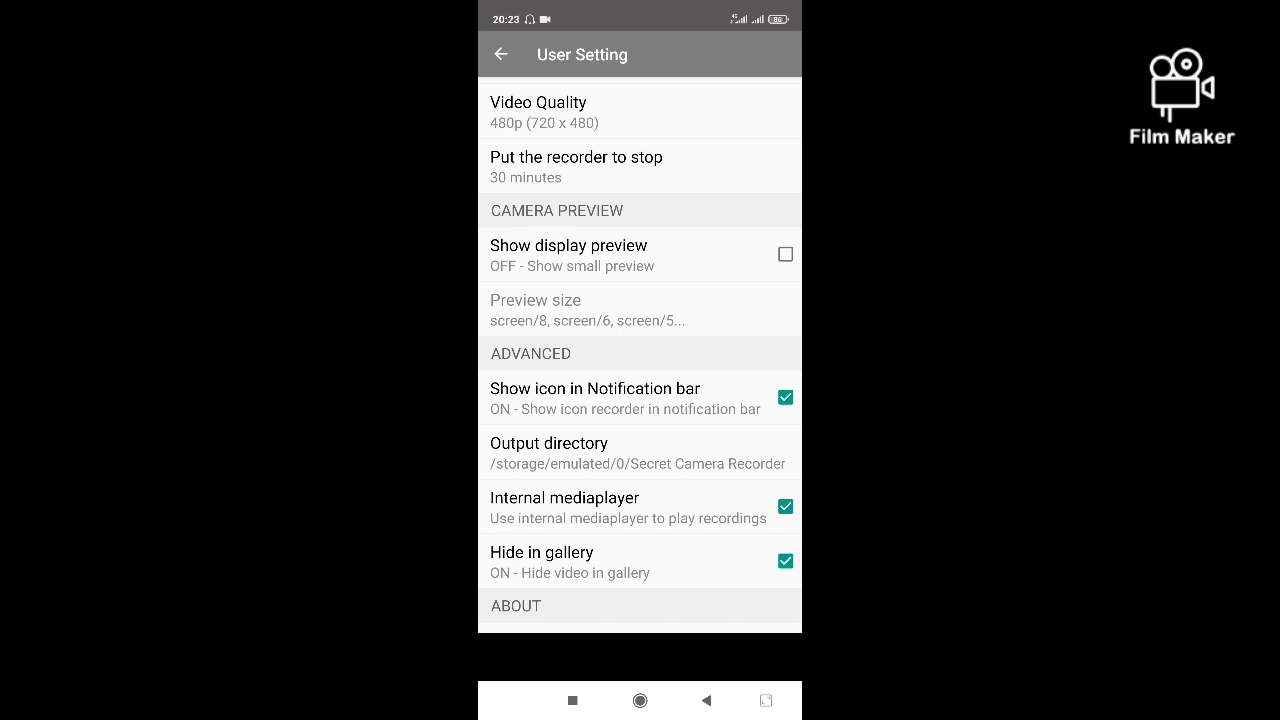
click(784, 396)
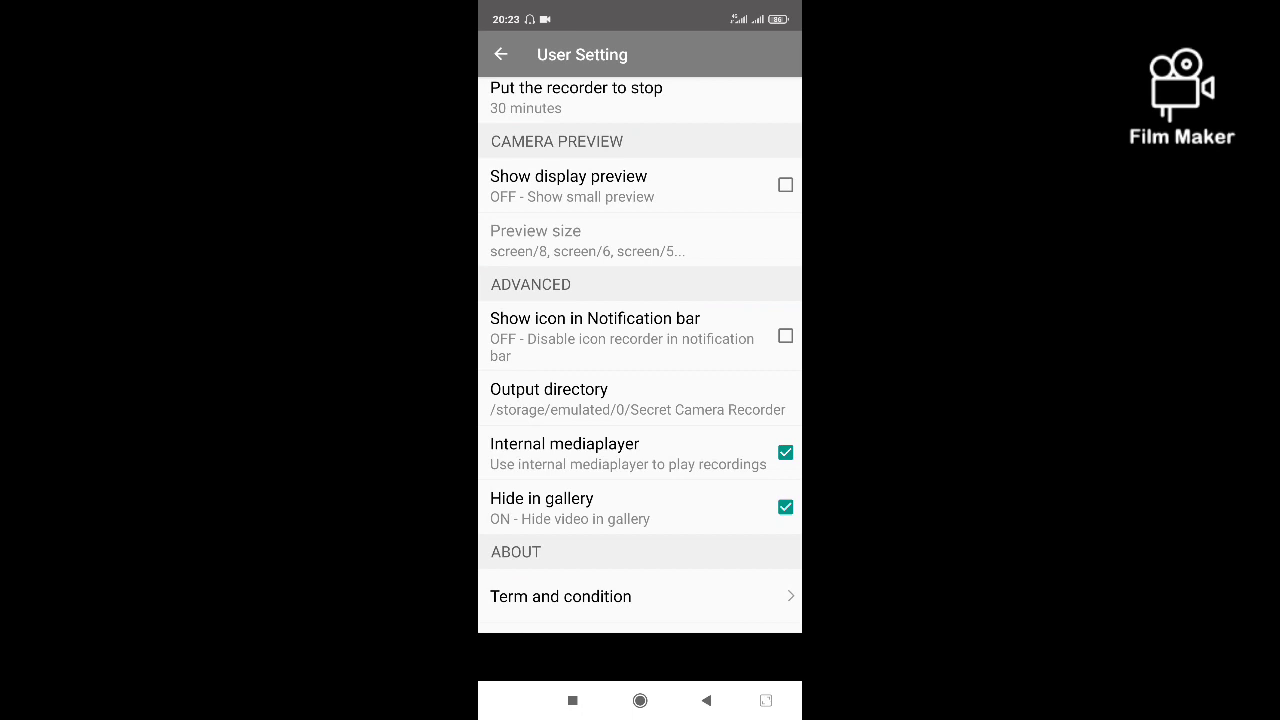
click(500, 54)
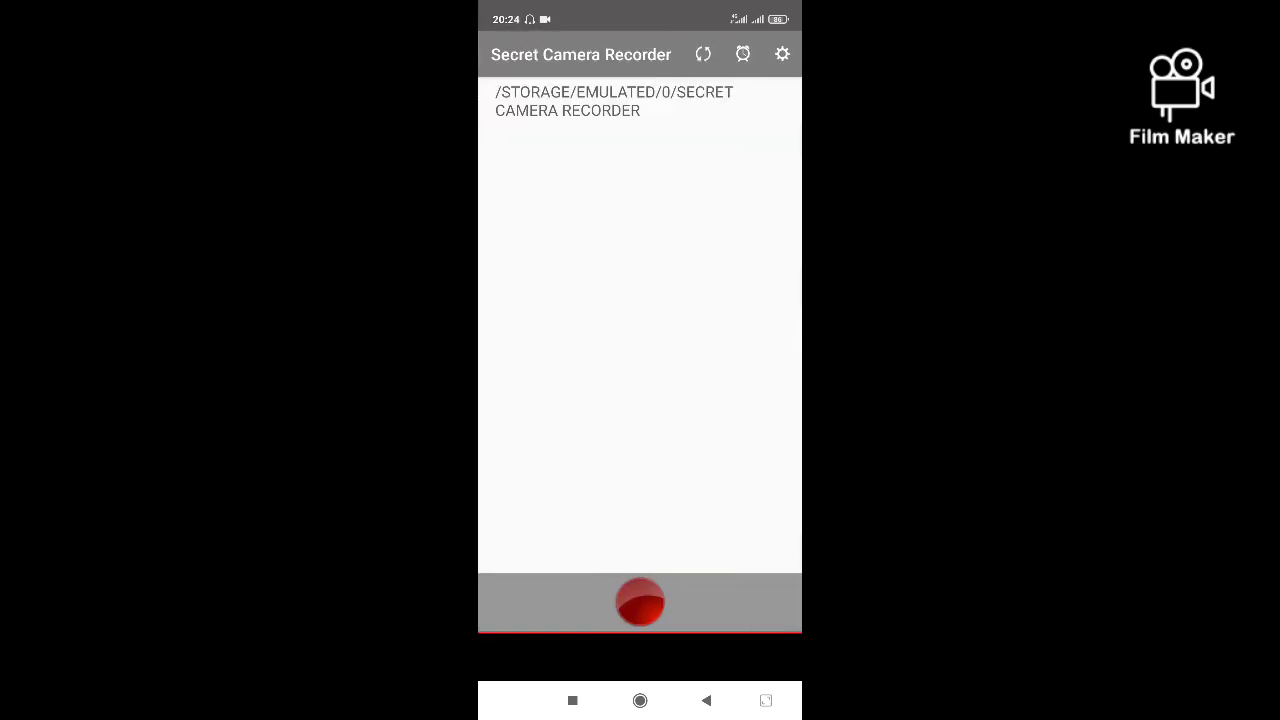
Record a hidden test video saved as 2021-02-10_20-24-01.mp4, then reopen User Setting
click(640, 600)
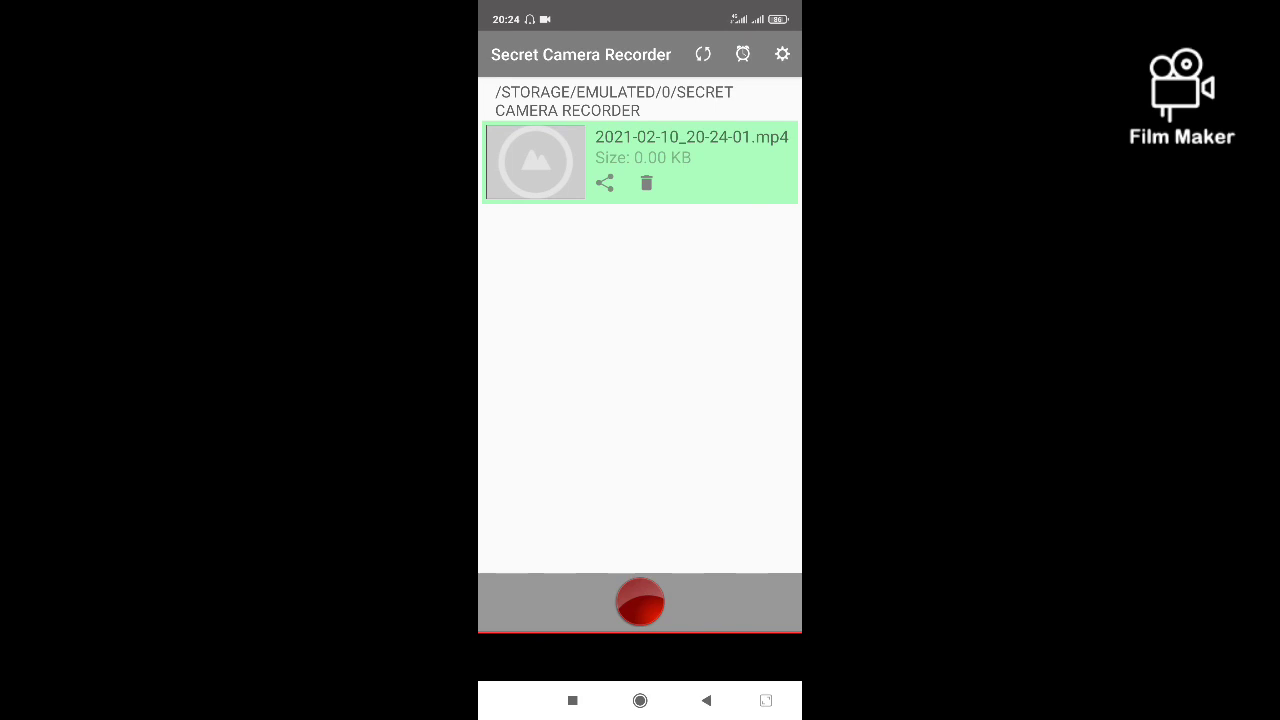
click(782, 52)
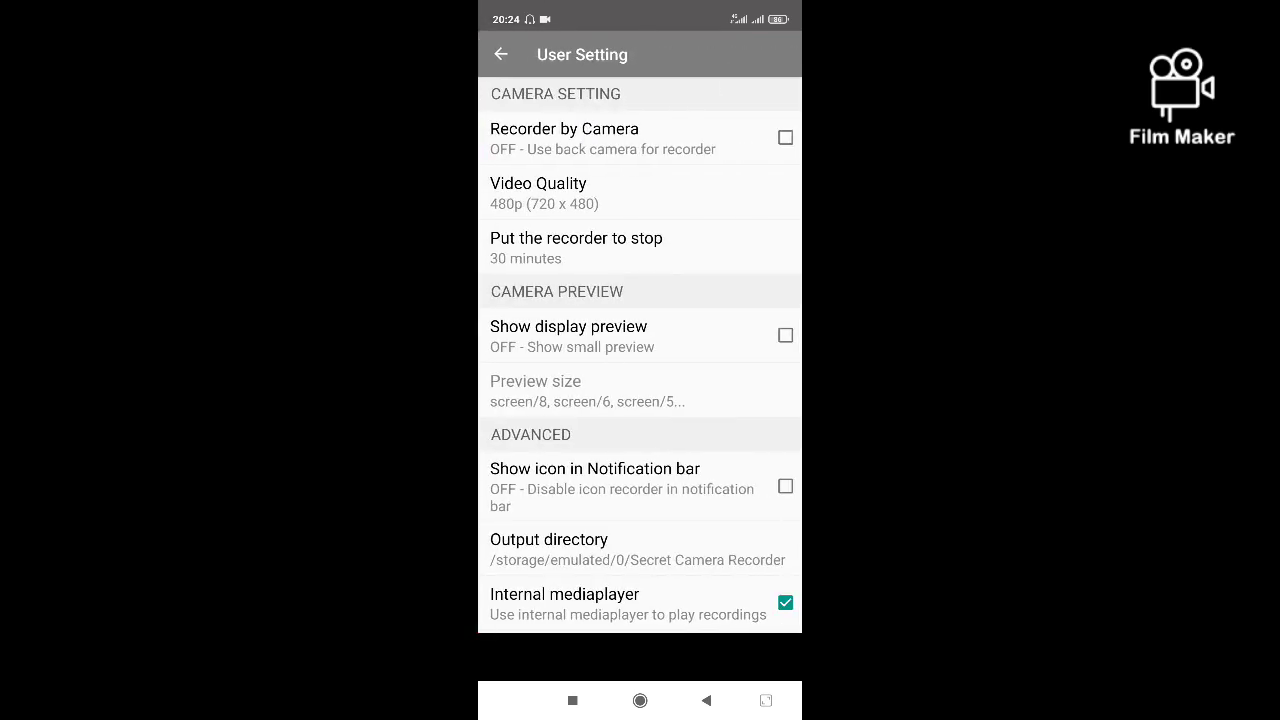
scroll(down, 3)
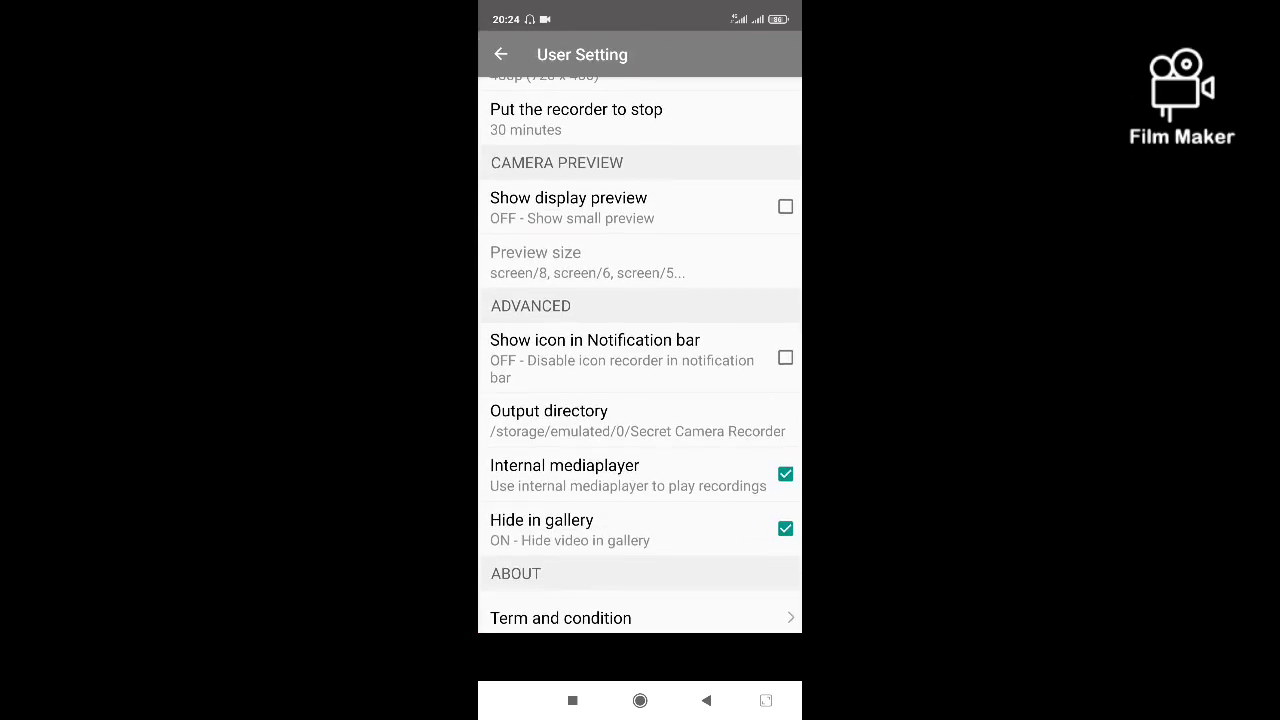
scroll(up, 3)
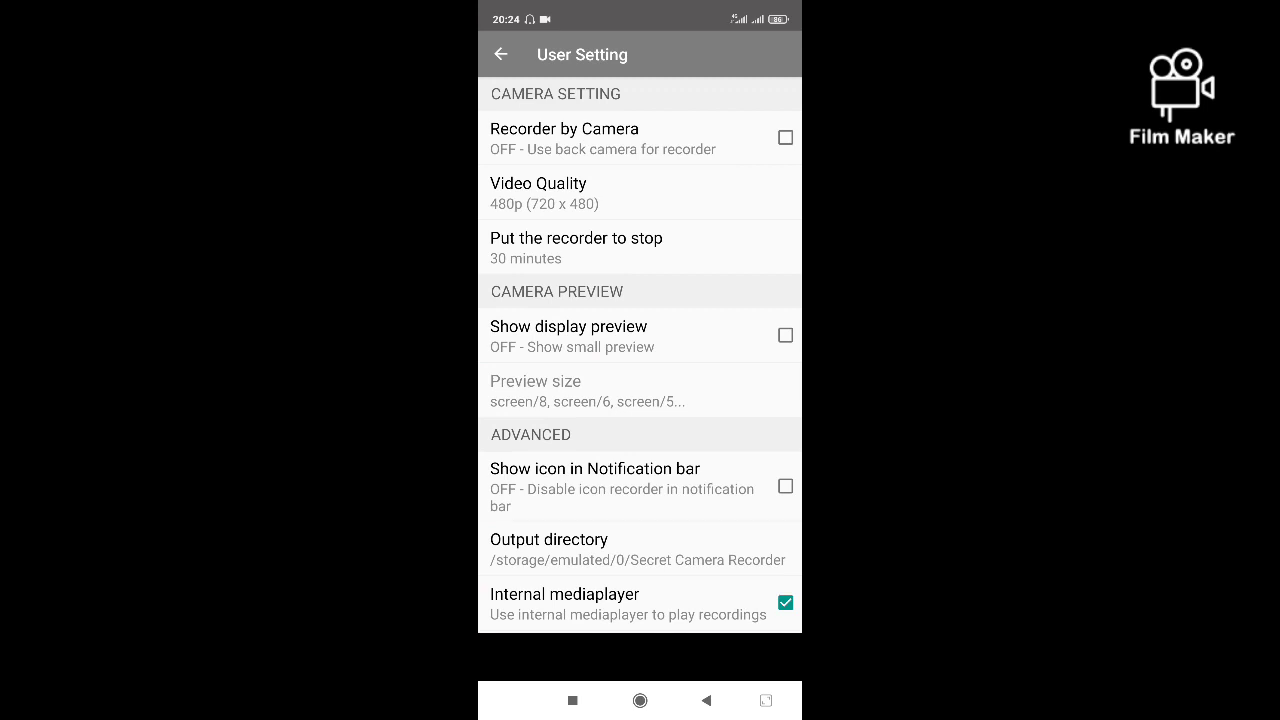
scroll(down, 3)
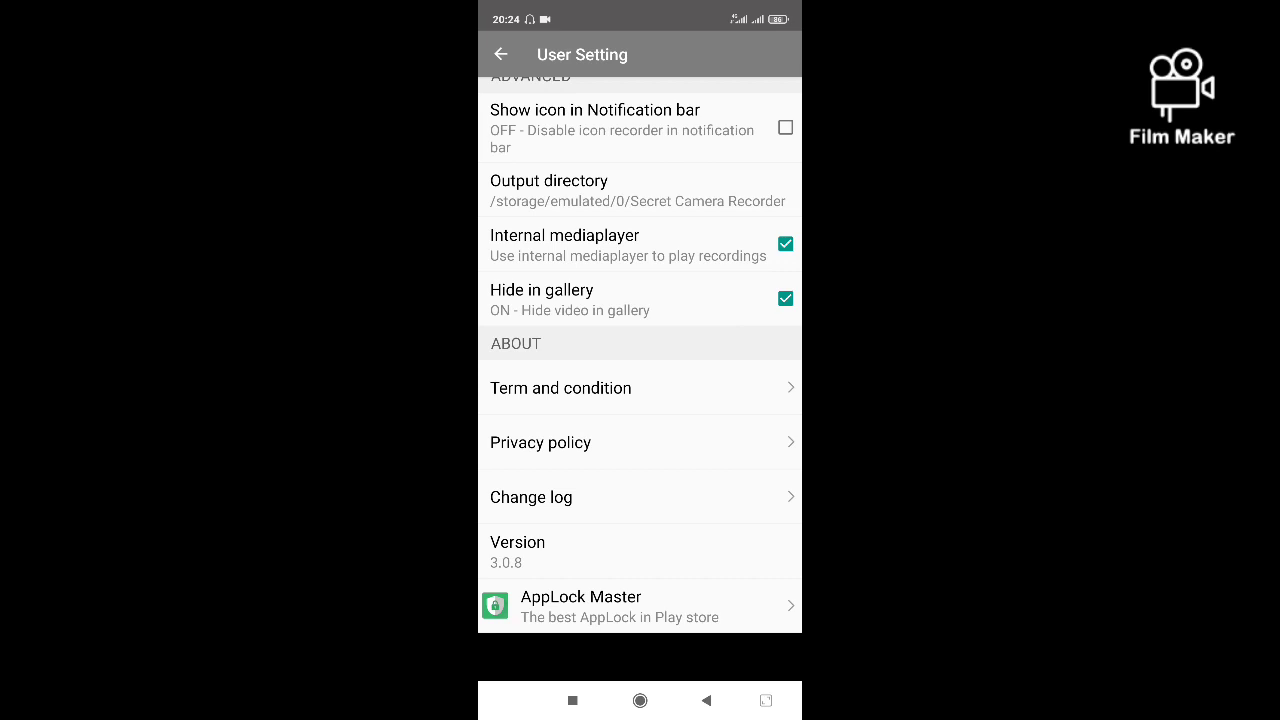
scroll(up, 3)
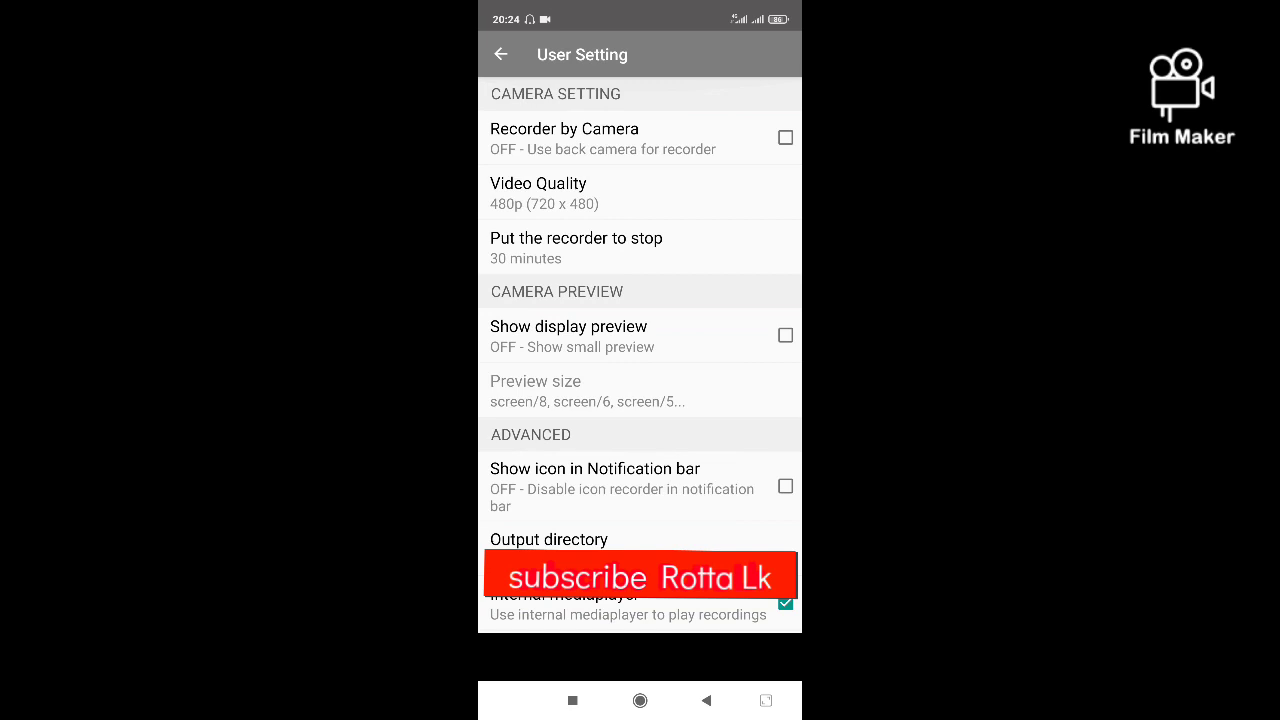